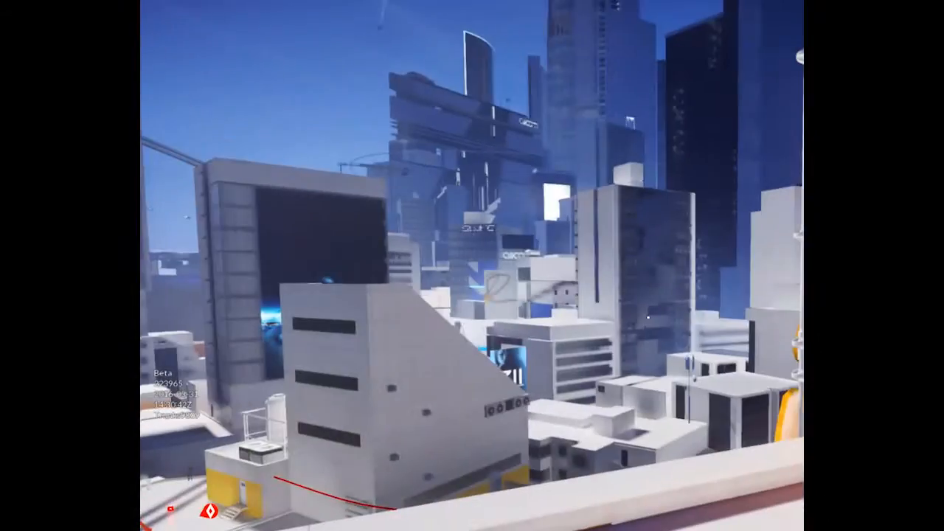
pyautogui.moveTo(472, 266)
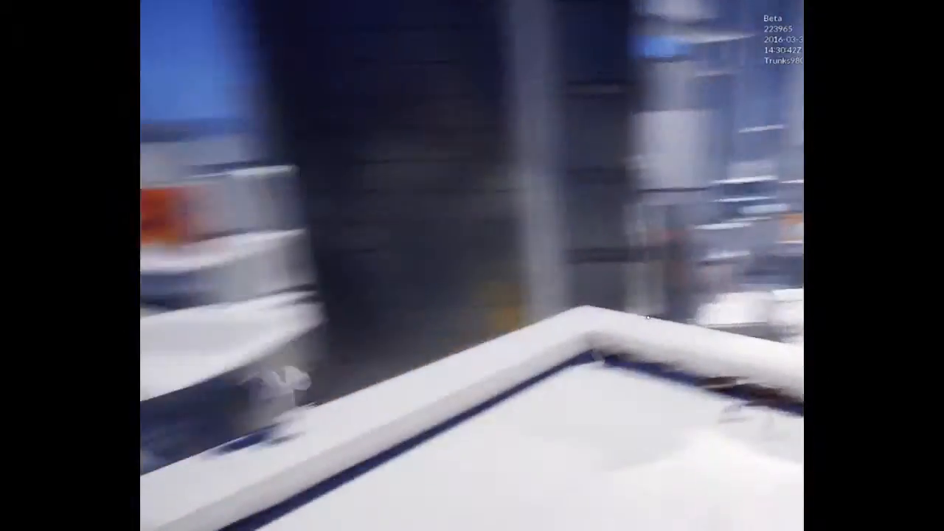